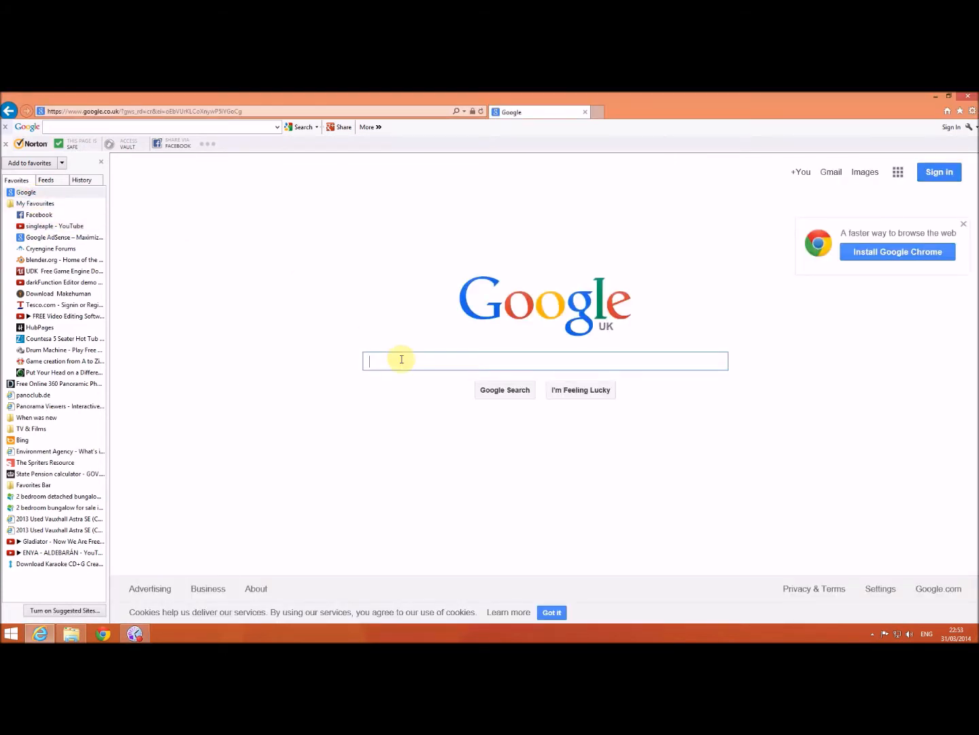
Search Google for 'ptviewer' and scroll the jamie3d.com tutorial to the Basic Formula code
text(p)
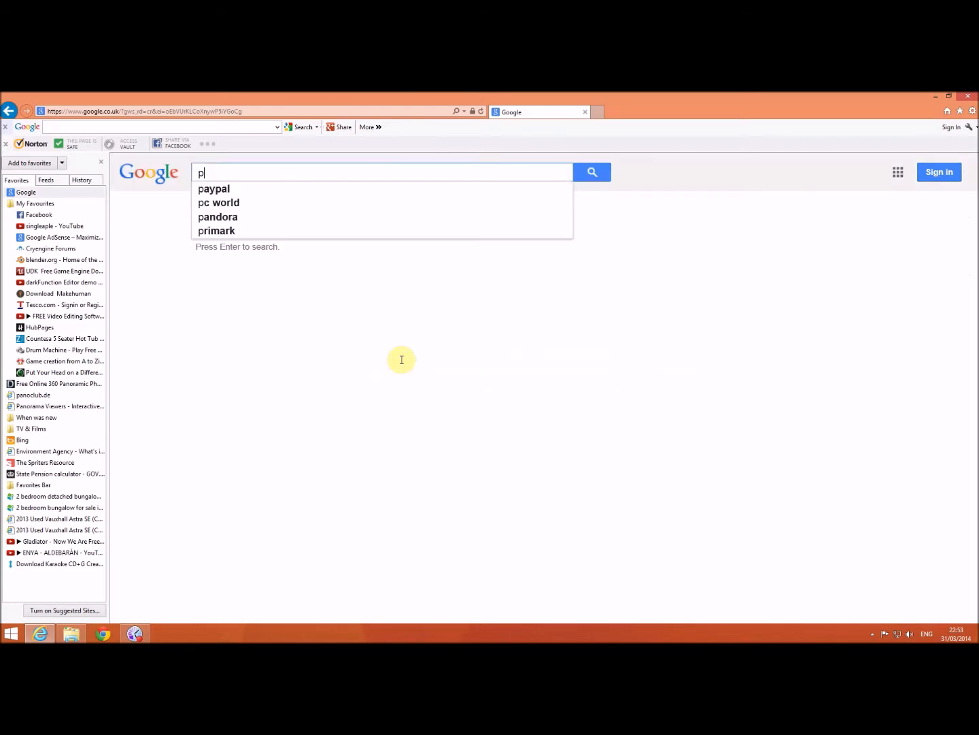
text(tviewer)
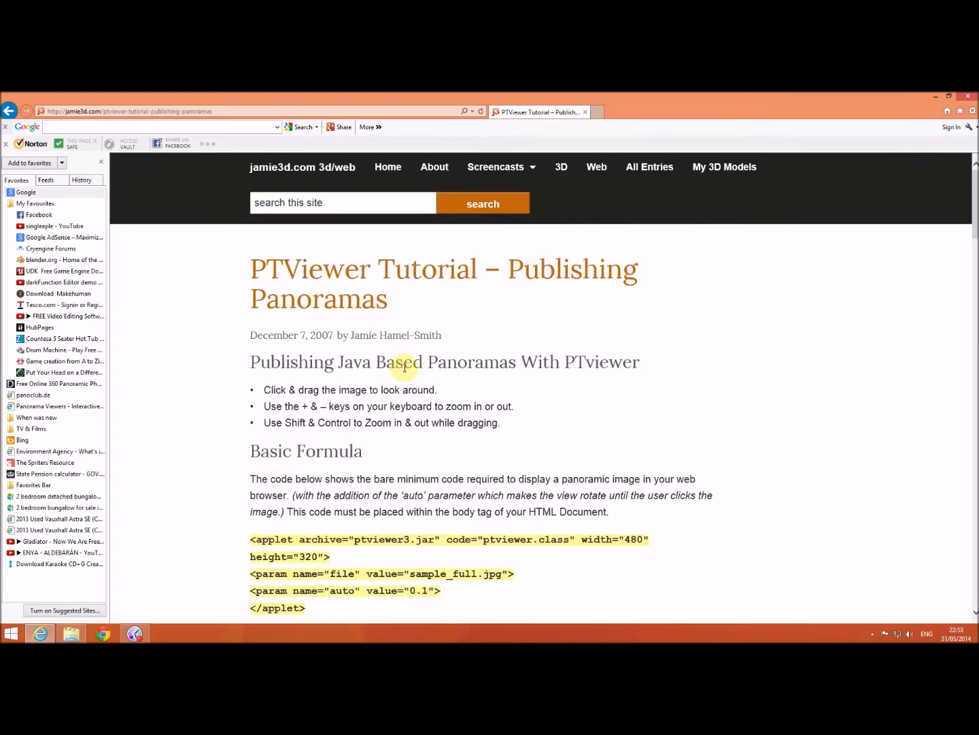
scroll(down, 3)
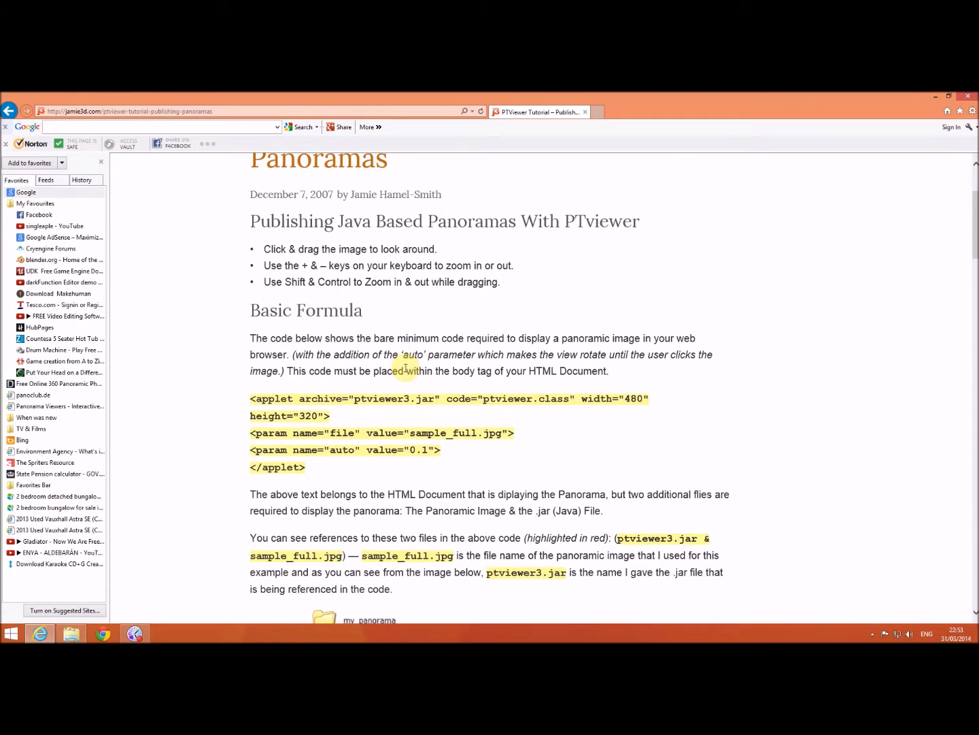
mouse_move(327, 396)
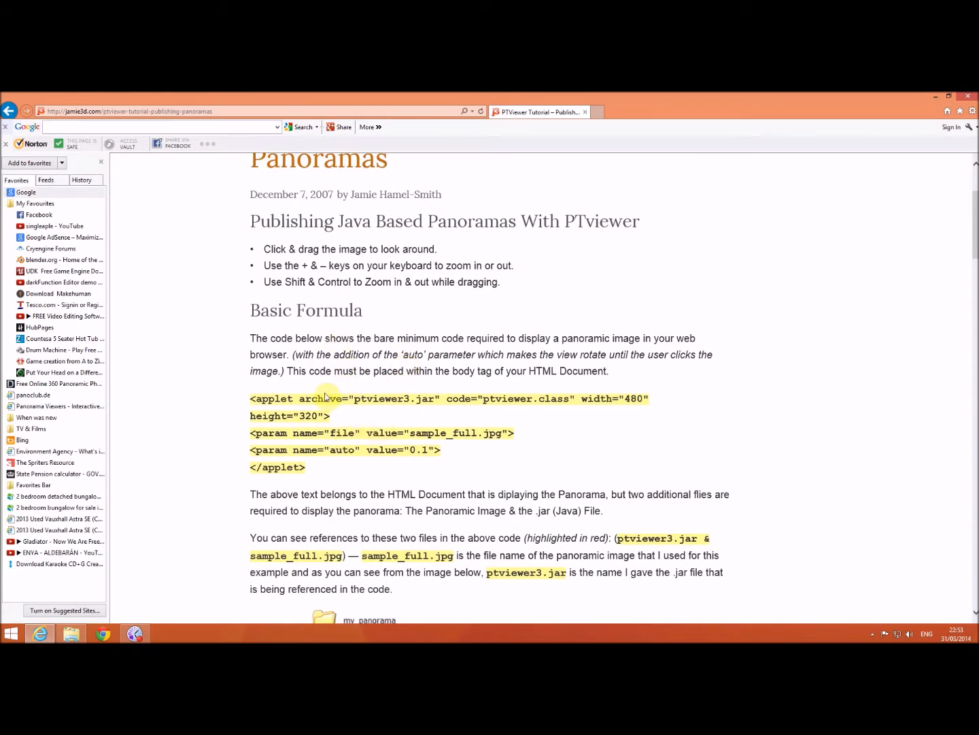
mouse_move(363, 425)
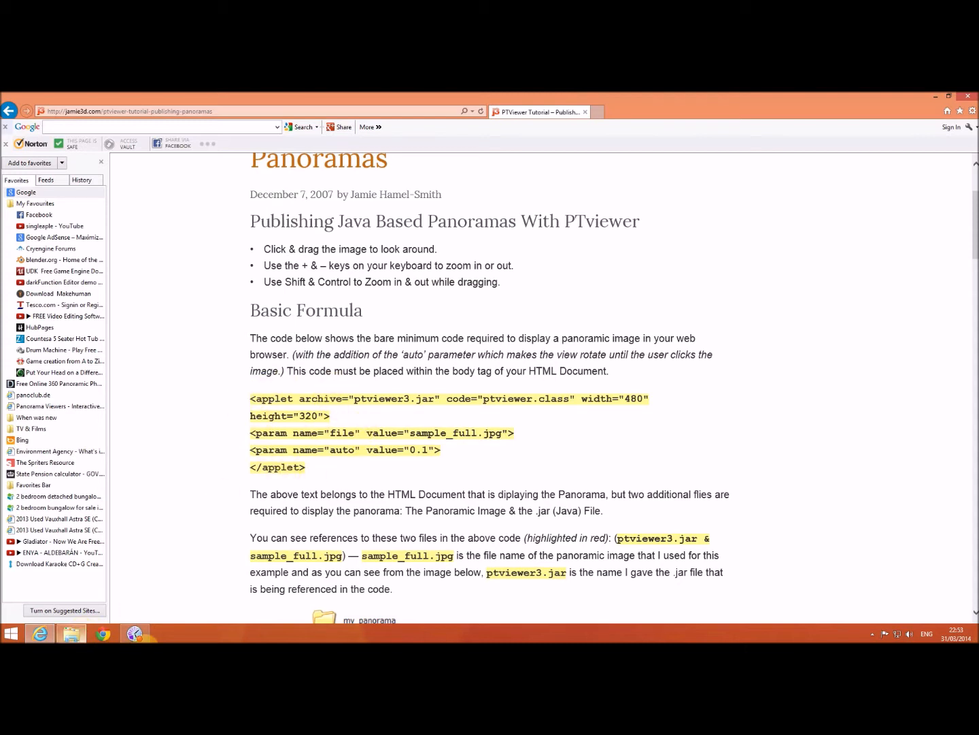
Open 'Sample view' in Notepad to compare its applet code, then return to the tutorial
click(71, 633)
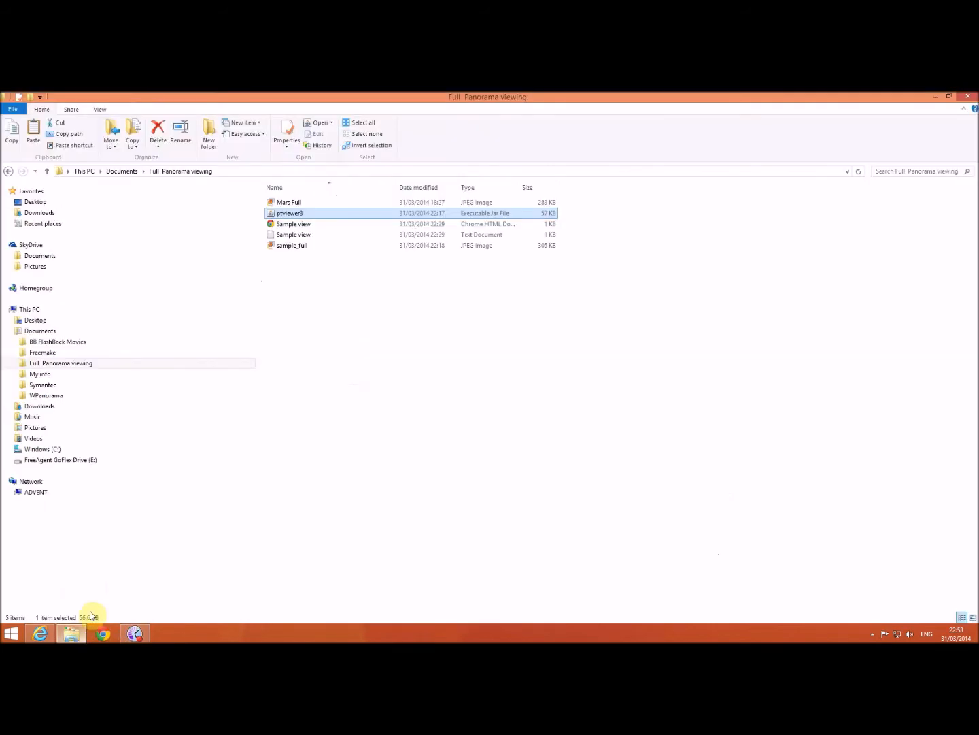
mouse_move(341, 211)
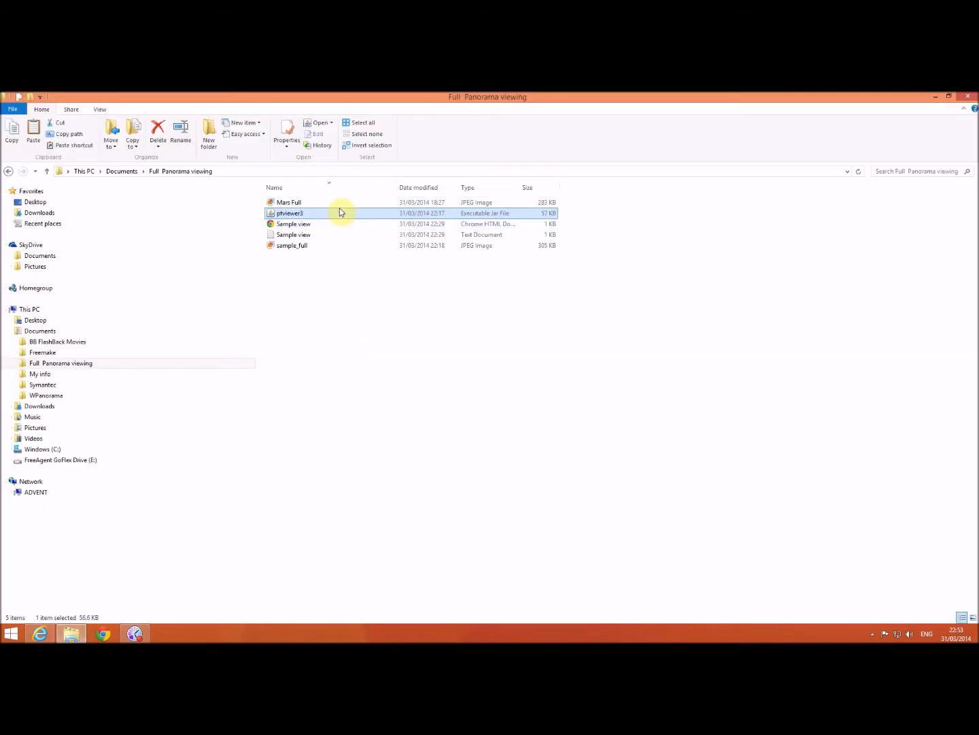
double_click(293, 234)
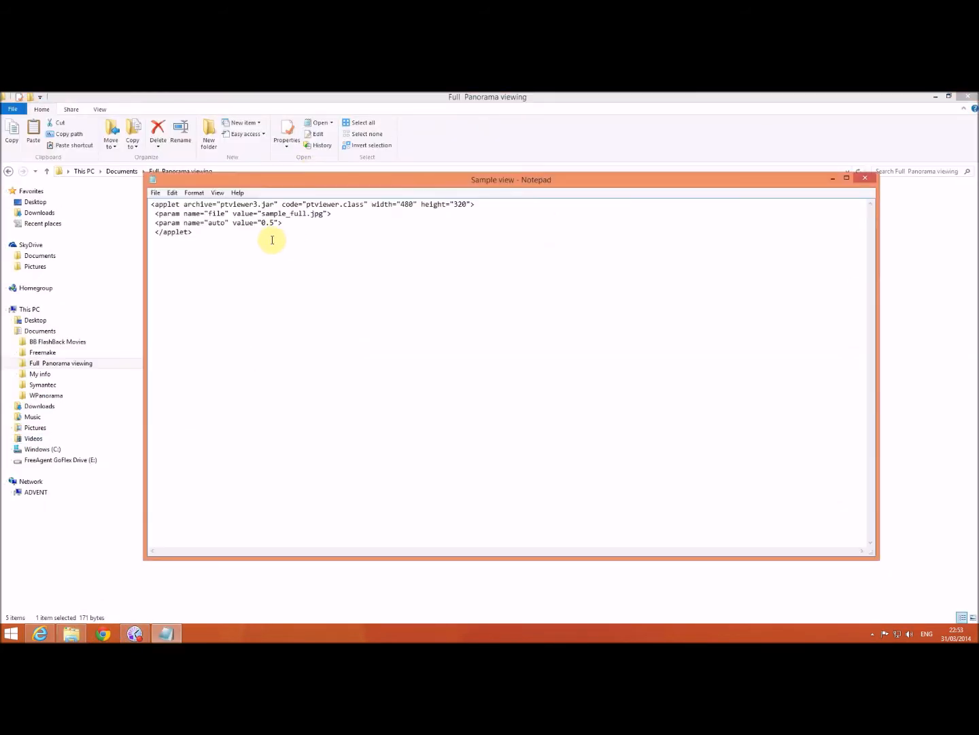
mouse_move(247, 238)
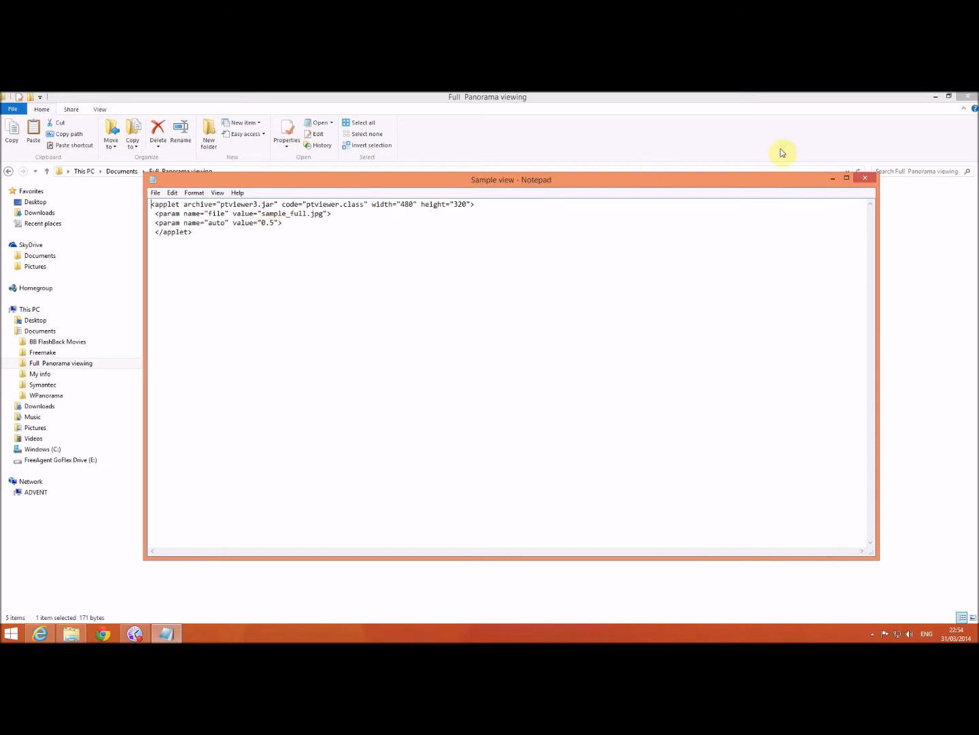
click(865, 178)
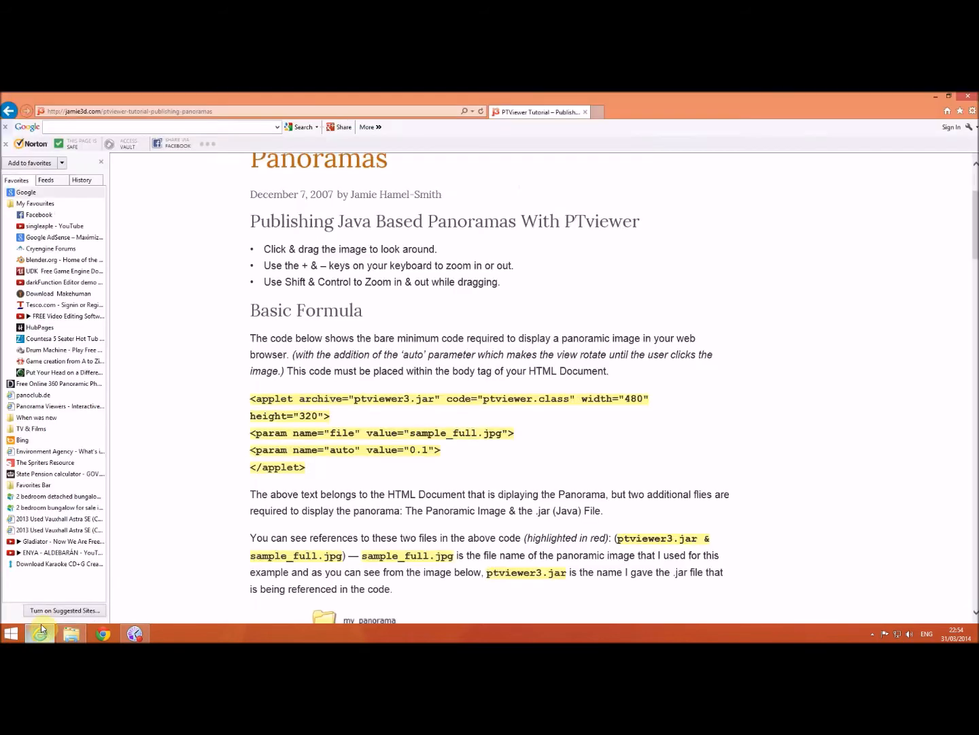
Scroll the tutorial down to the my_panorama diagram and ptviewer3.jar download links
scroll(down, 3)
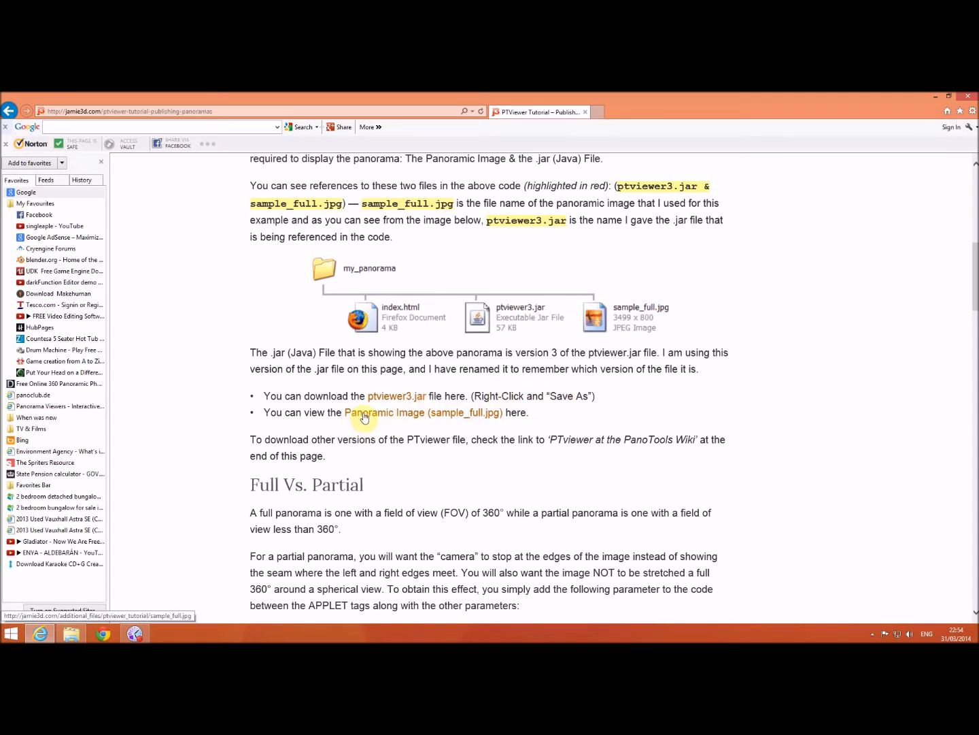
mouse_move(453, 422)
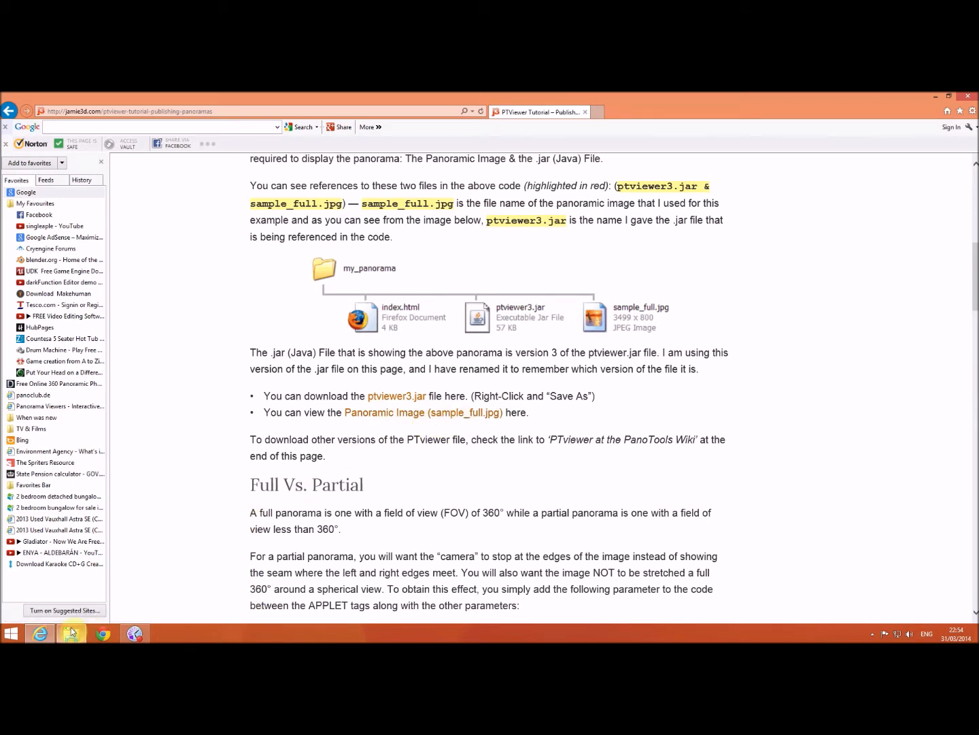
Switch to File Explorer showing the Full Panorama viewing folder
click(70, 634)
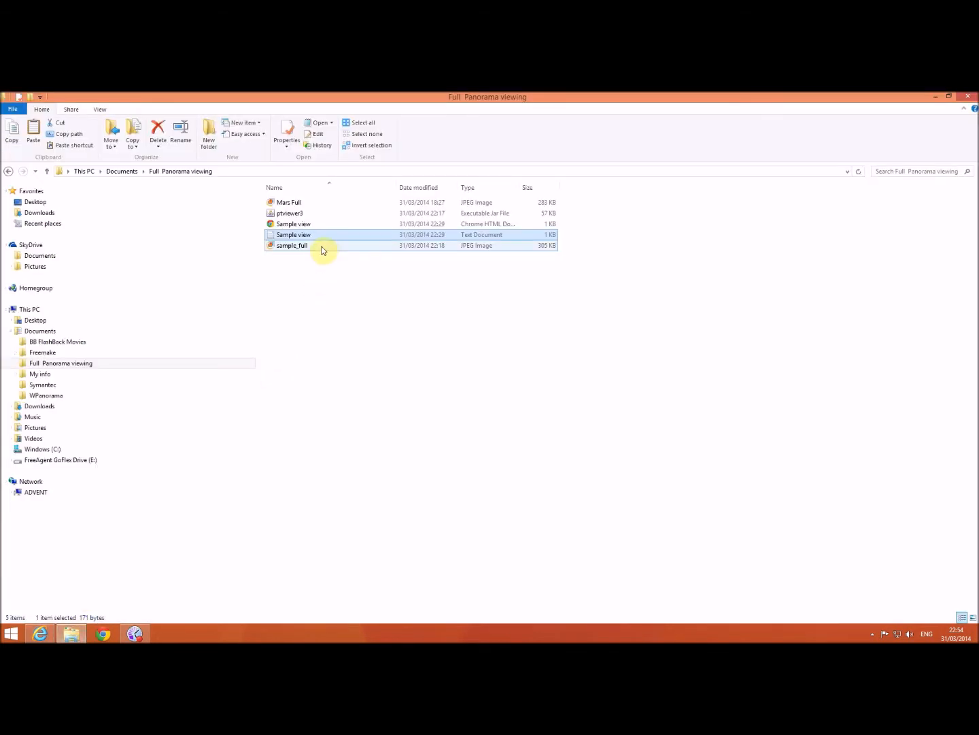
mouse_move(301, 235)
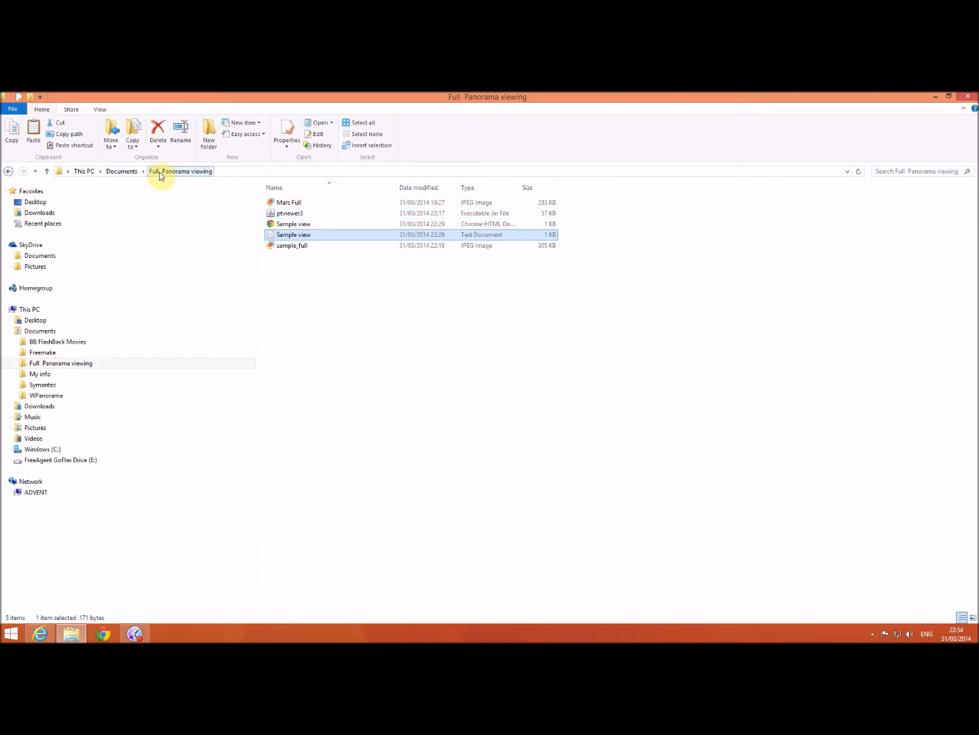
mouse_move(487, 366)
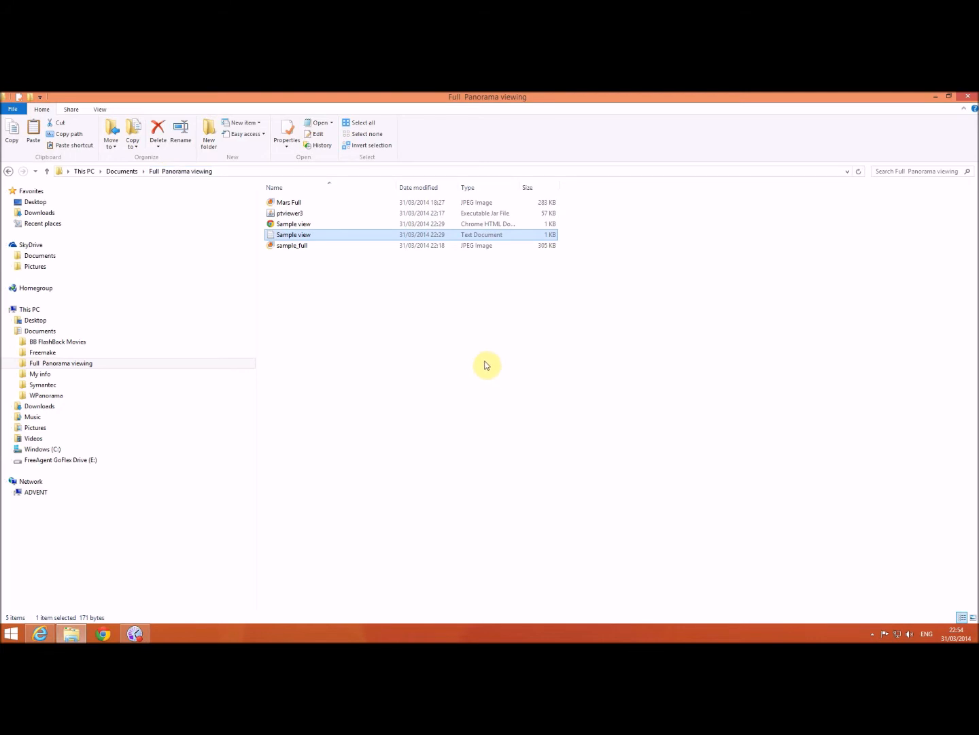
mouse_move(372, 279)
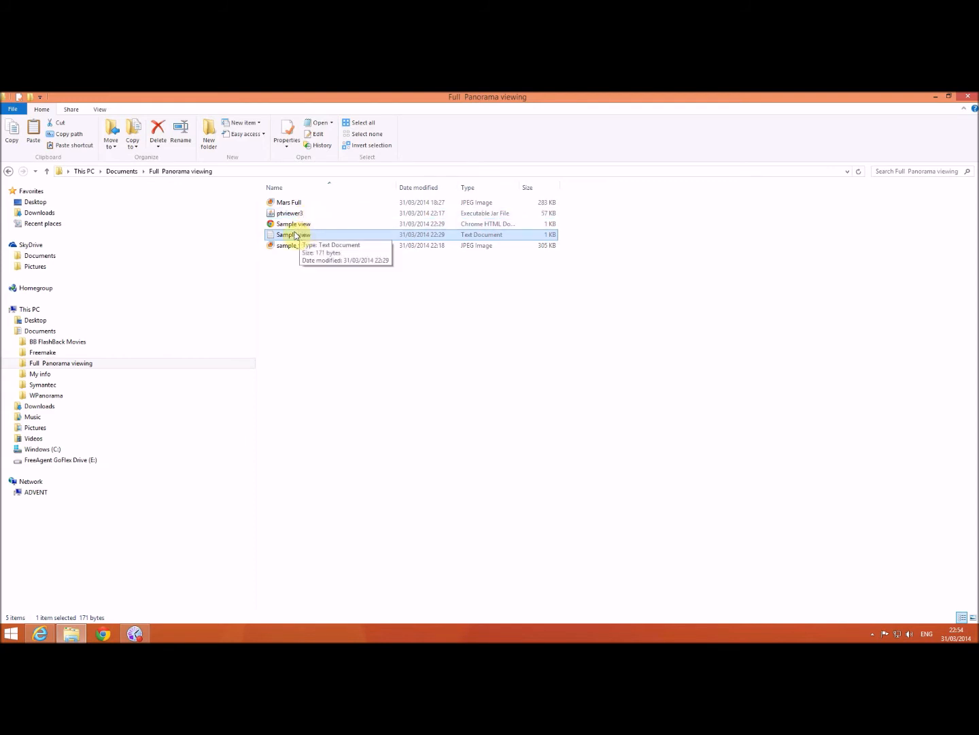
Reopen 'Sample view' in Notepad and save it with File > Save
double_click(294, 234)
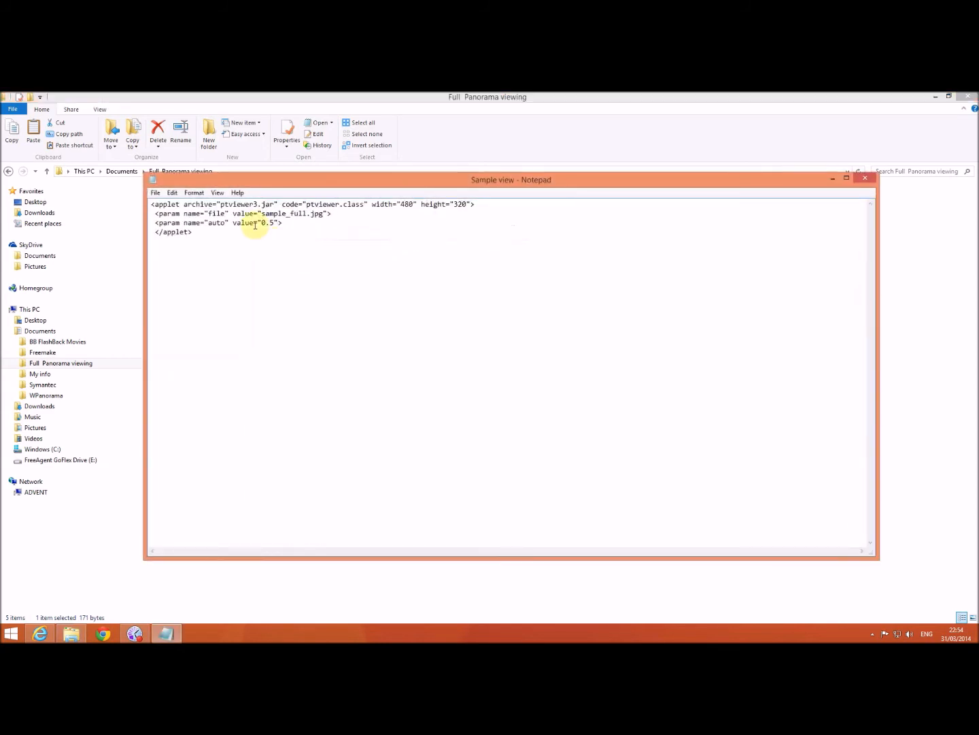
click(155, 193)
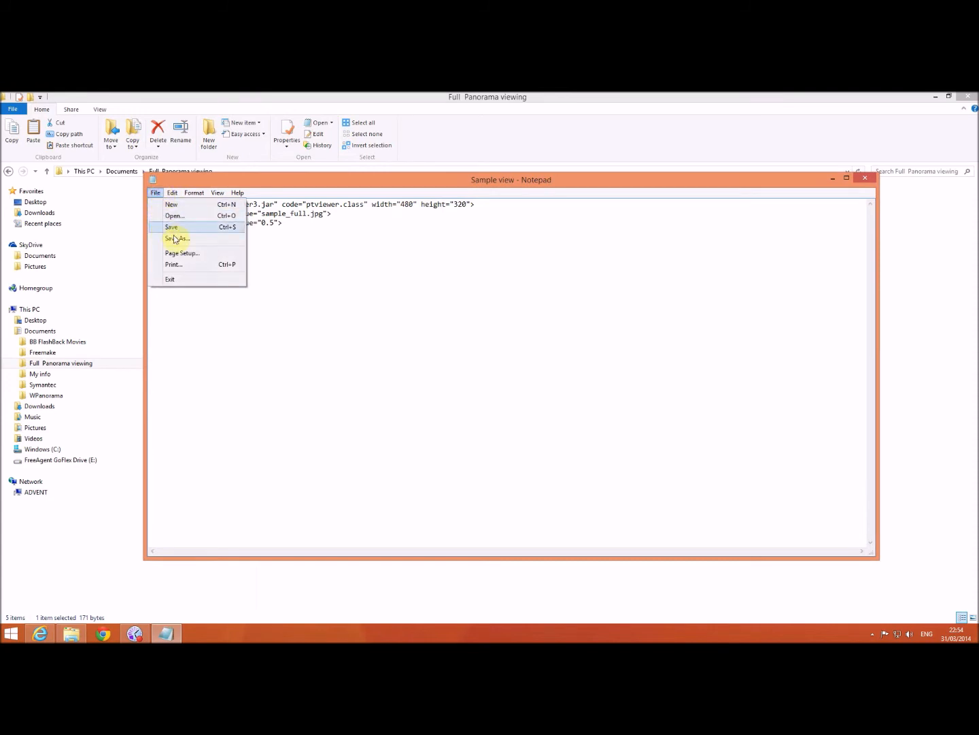
click(178, 238)
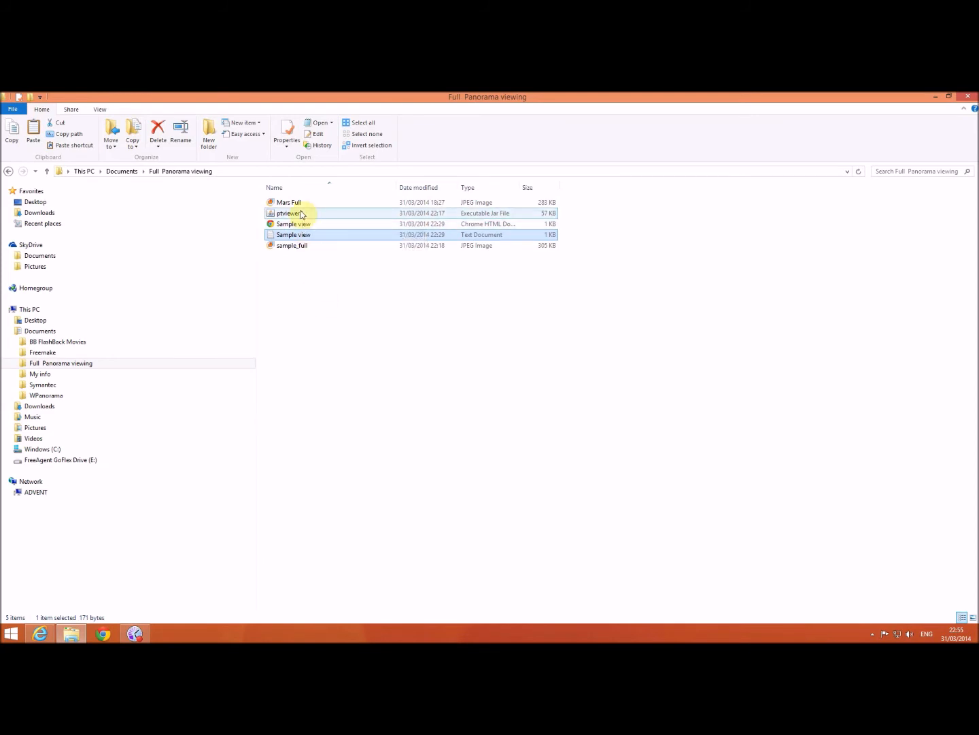
click(288, 213)
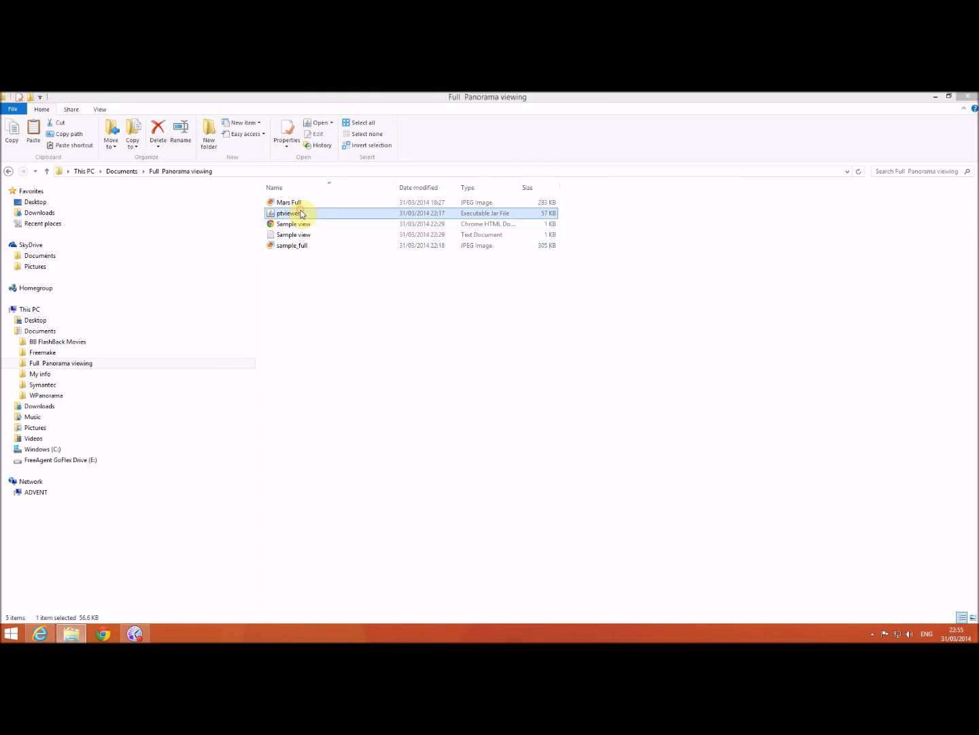
double_click(286, 213)
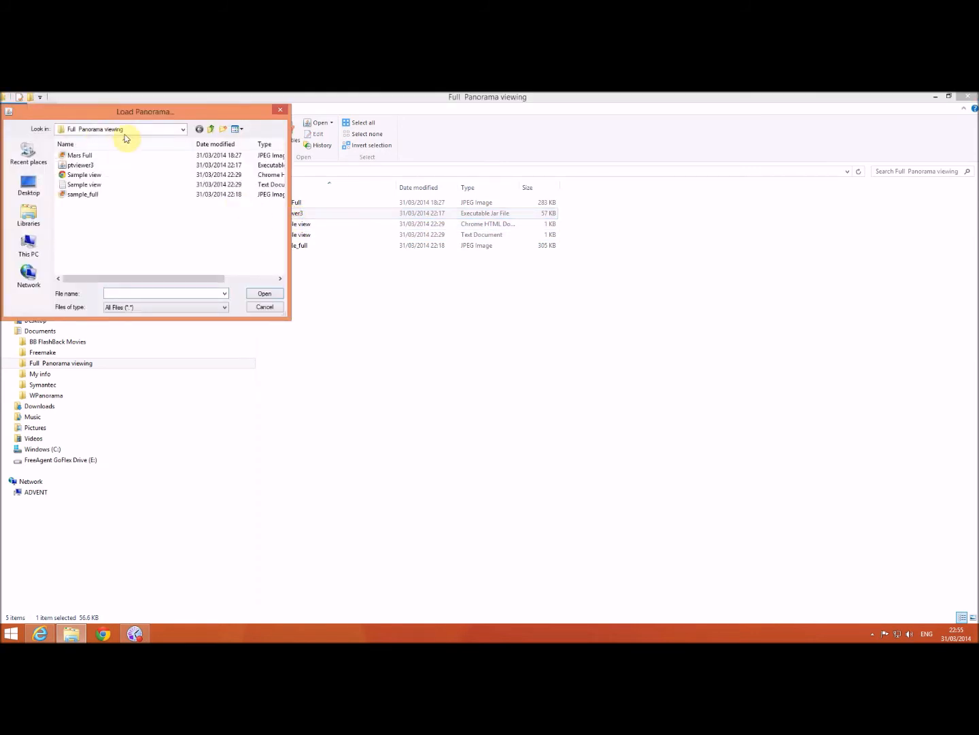
click(83, 194)
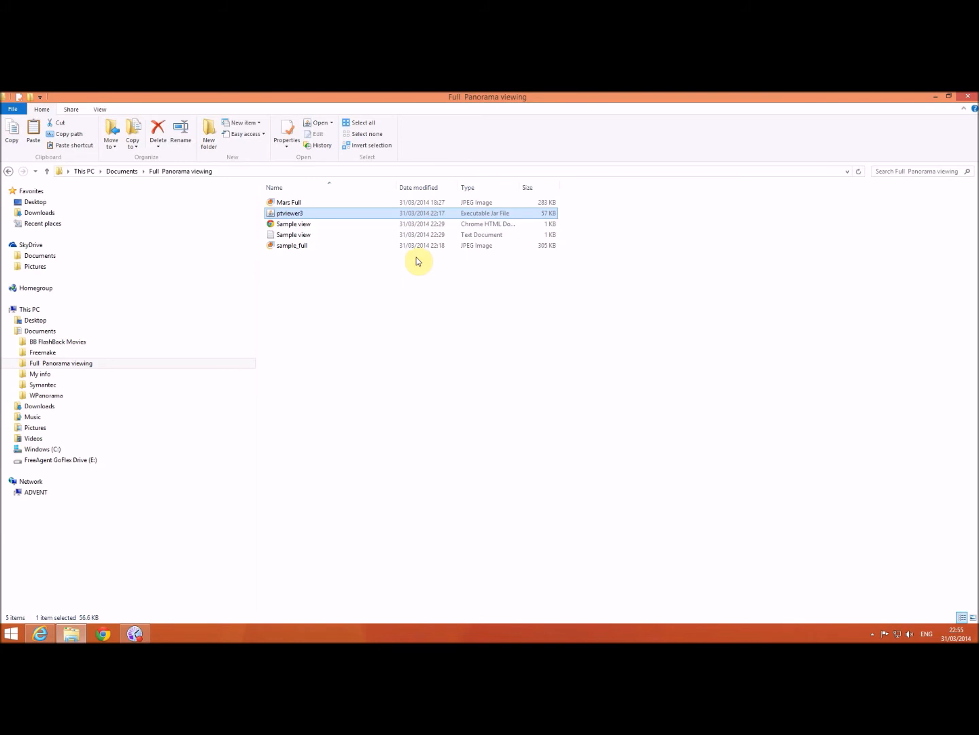
mouse_move(298, 203)
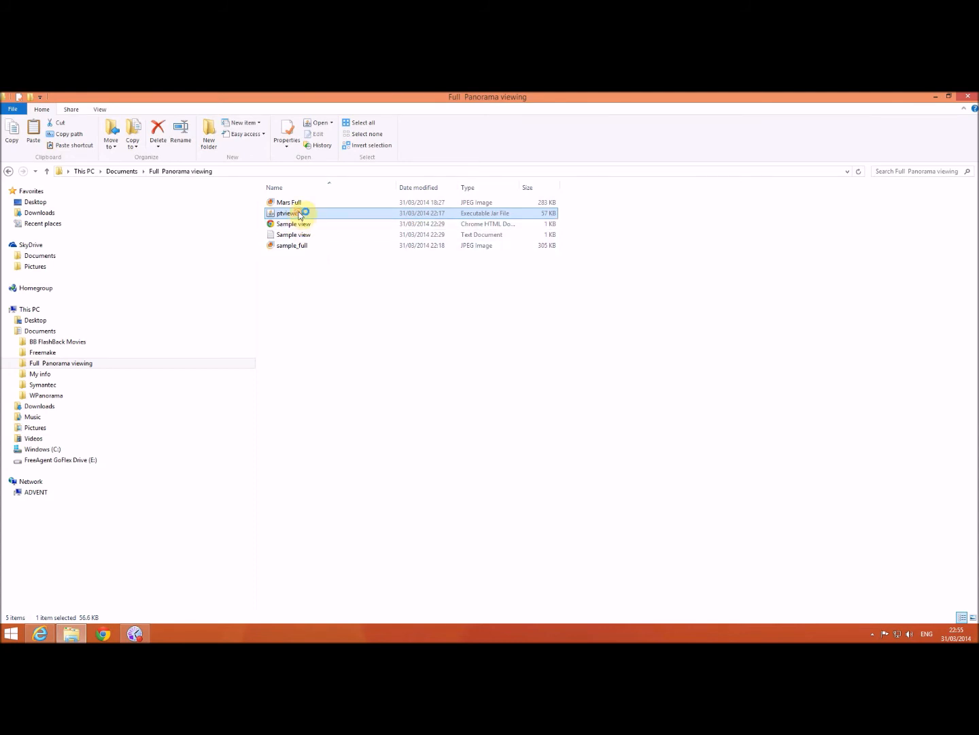
Launch ptviewer3.jar and load the 'Mars Full' panorama from the Load Panorama dialog
double_click(286, 213)
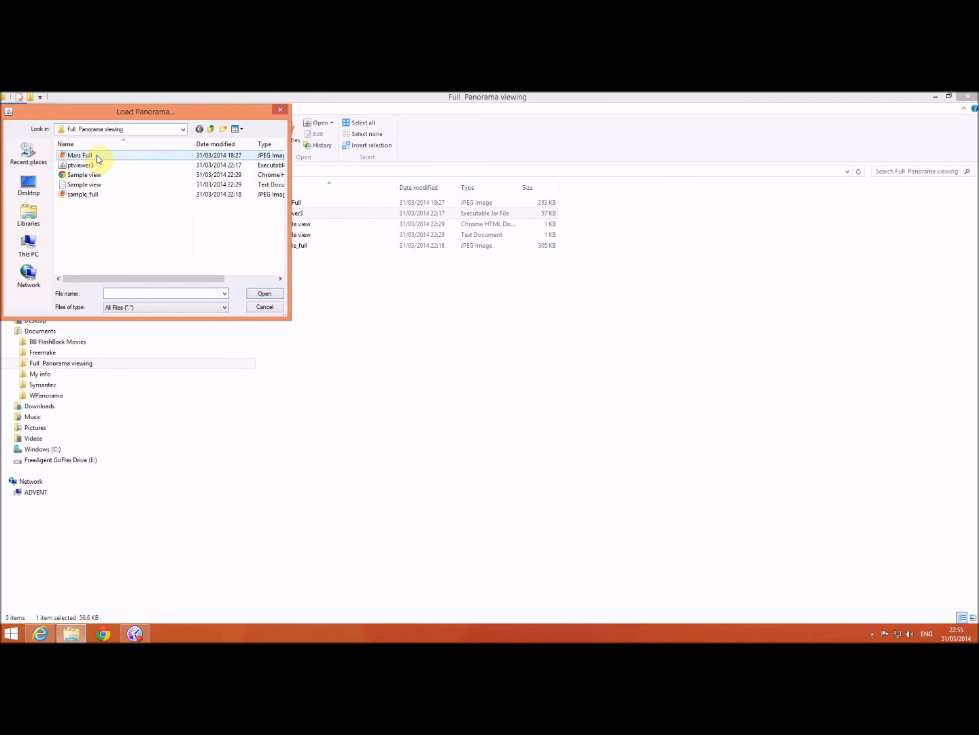
double_click(80, 155)
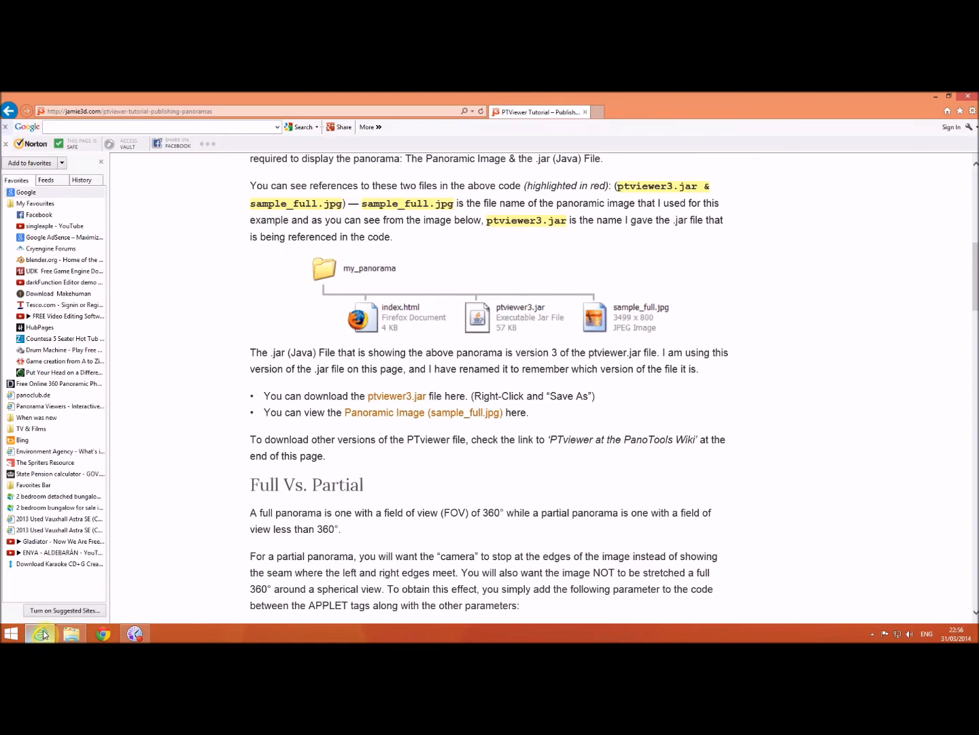
Scroll the tutorial back up to its title and viewing instructions
scroll(up, 3)
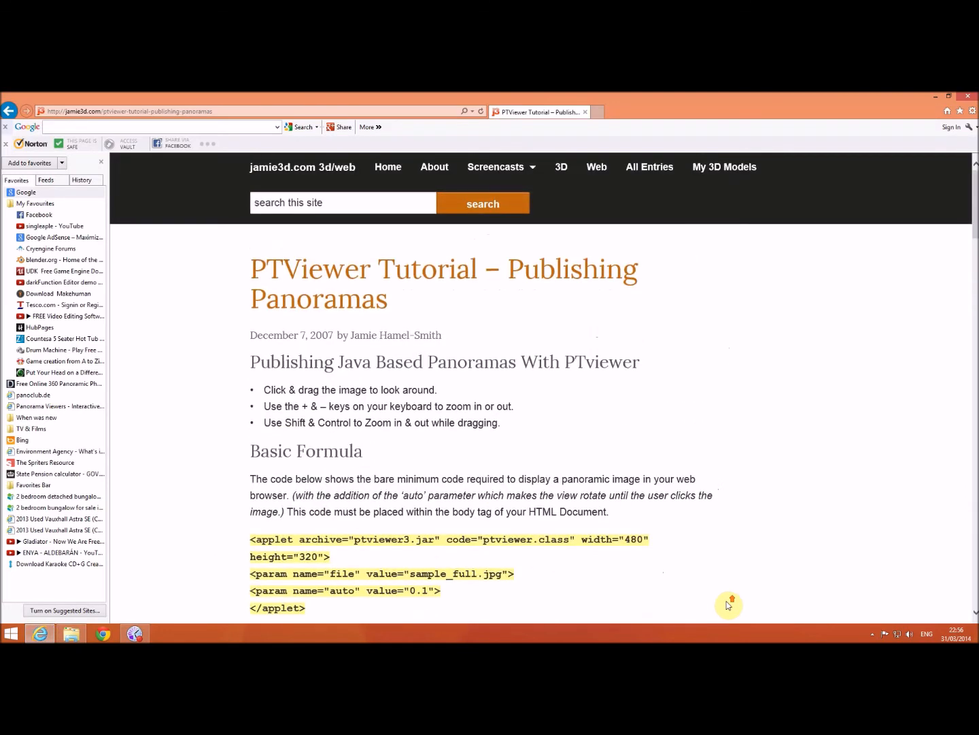